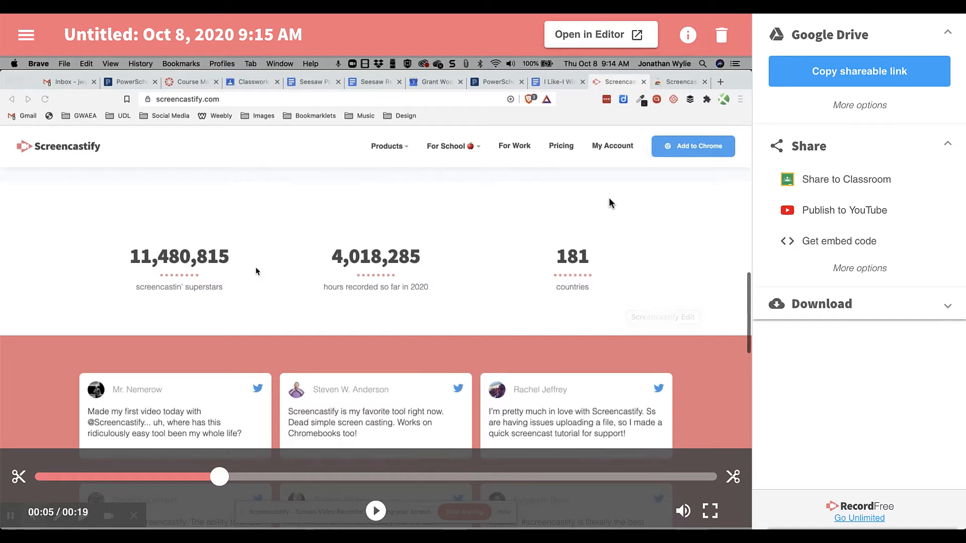
pyautogui.moveTo(593, 47)
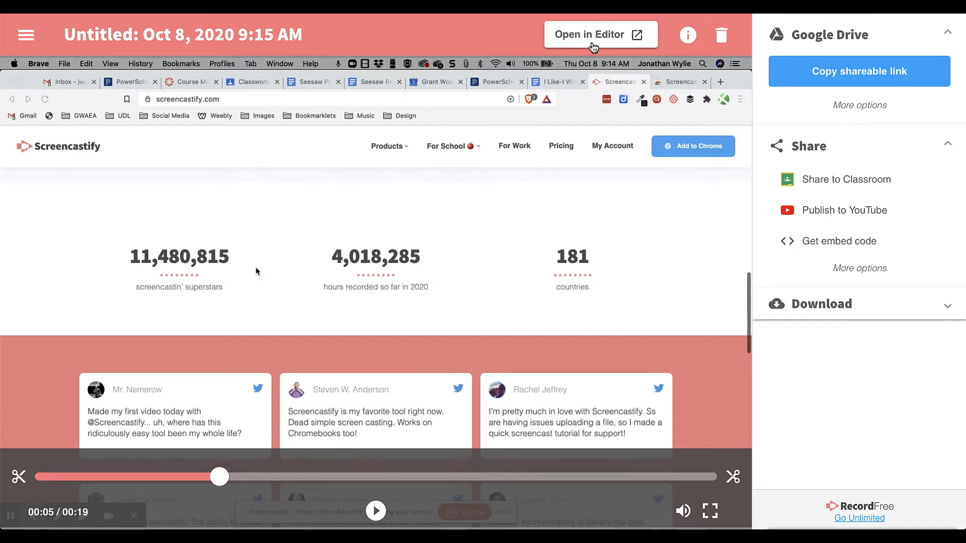
# Open the finished recording in the Screencastify video editor
pyautogui.click(599, 33)
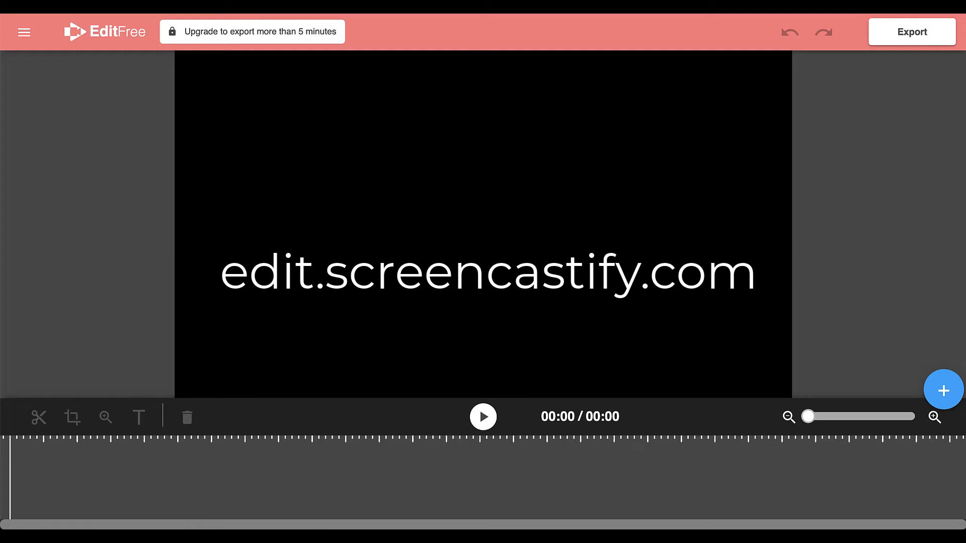
pyautogui.moveTo(815, 267)
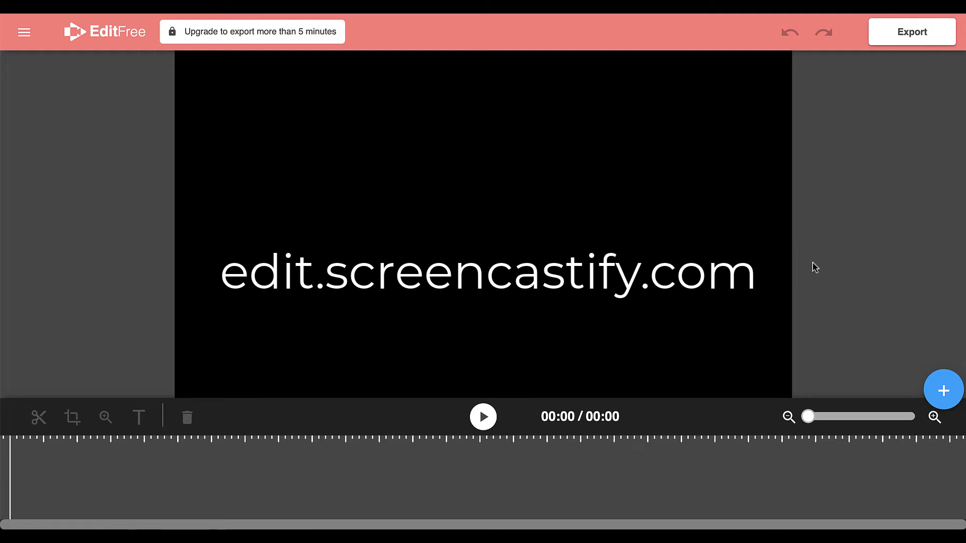
pyautogui.moveTo(944, 389)
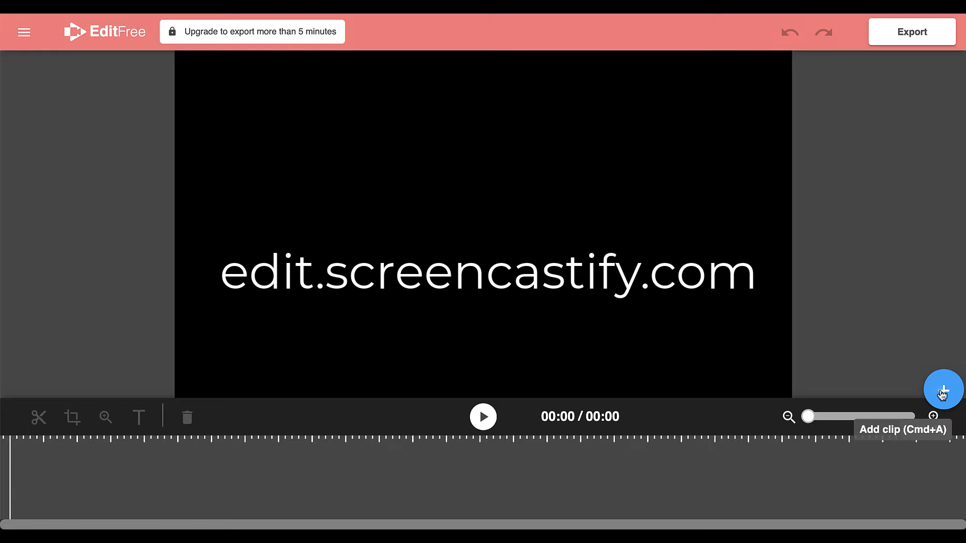
# Upload the clip 'Creux De Van - 45150.mp4' from the computer into the project
pyautogui.click(943, 390)
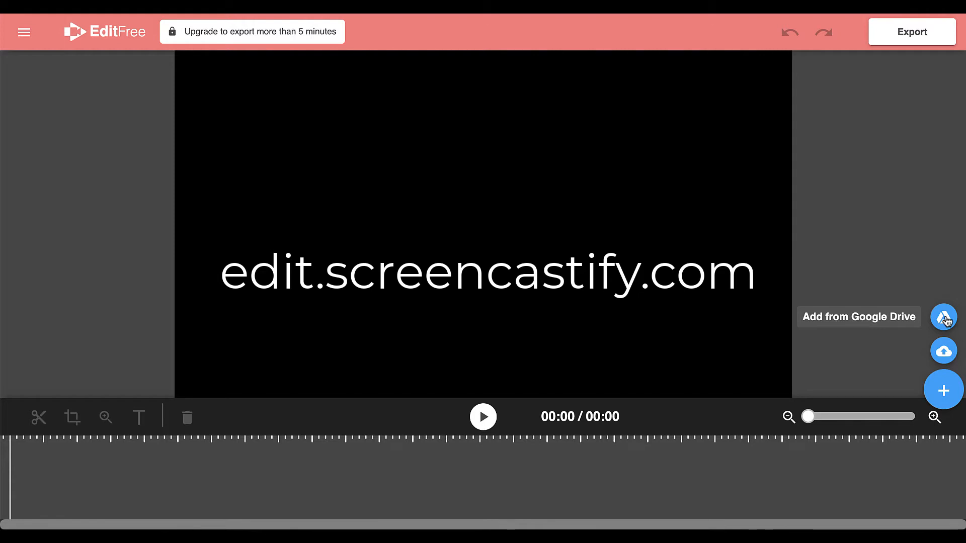
pyautogui.moveTo(943, 352)
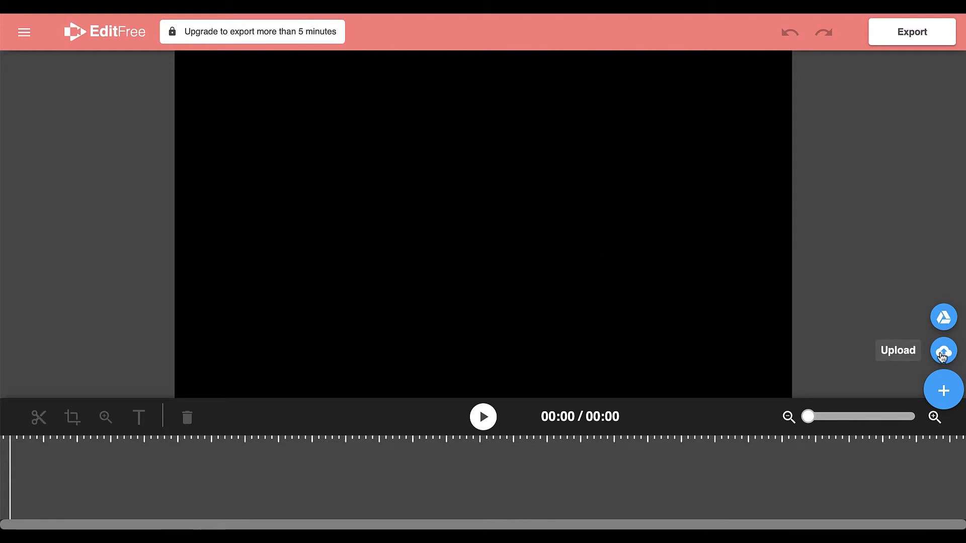
pyautogui.click(944, 351)
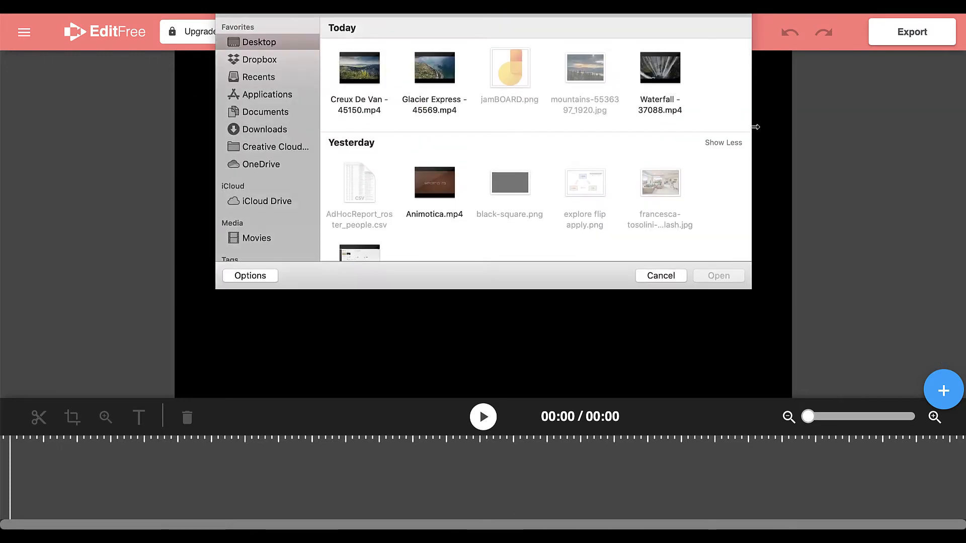
pyautogui.moveTo(359, 68)
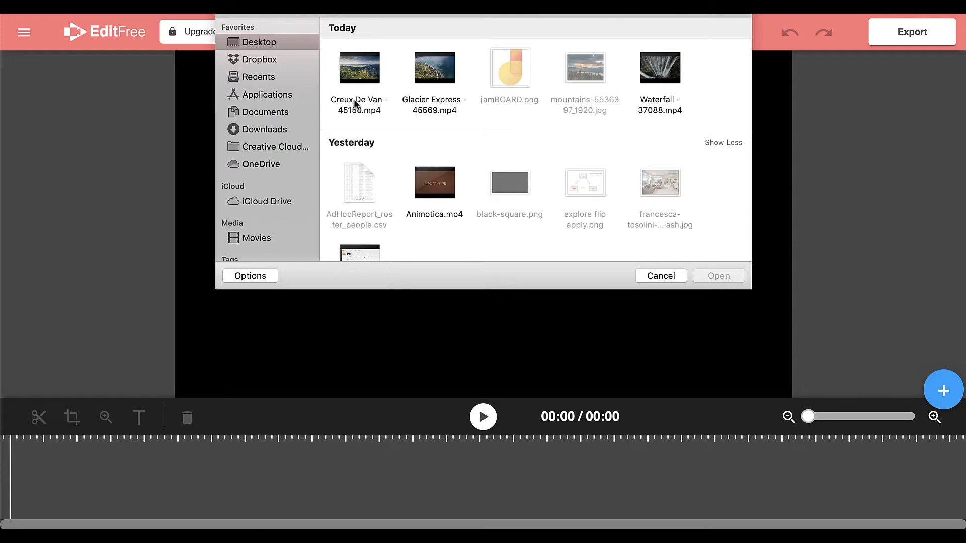
pyautogui.doubleClick(360, 68)
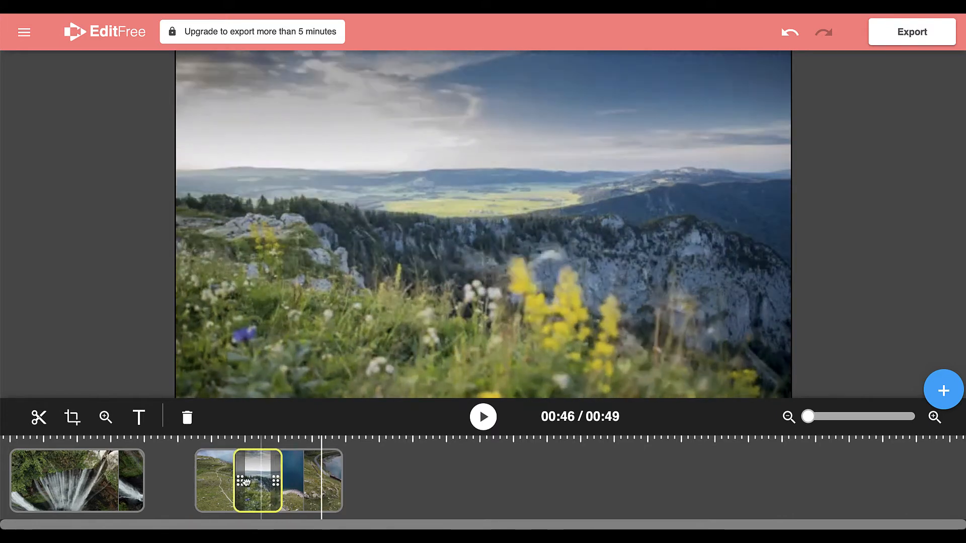
# Drag the mountain meadow clip to sit between the waterfall and lake clips
pyautogui.moveTo(268, 480); pyautogui.dragTo(170, 481)
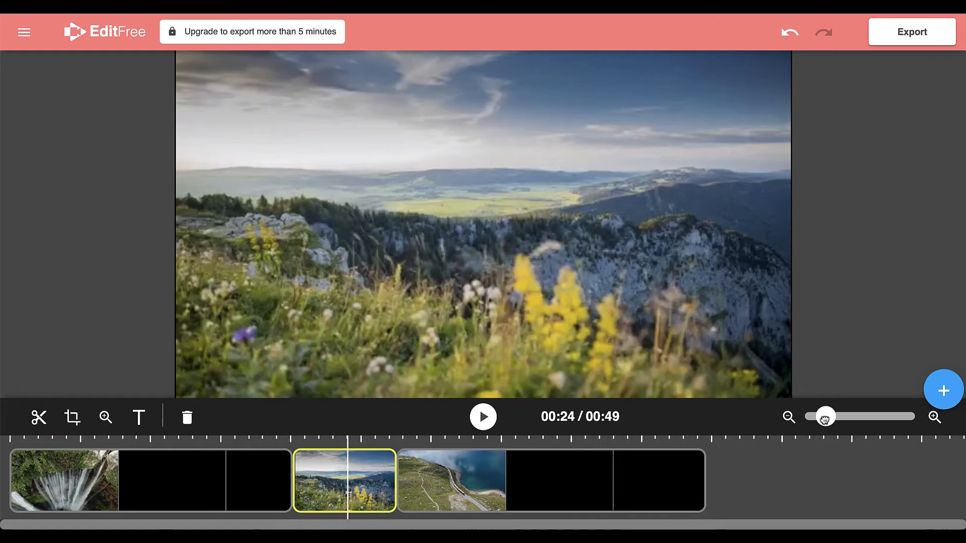
# Zoom the timeline in so the clips appear larger for trimming
pyautogui.moveTo(823, 416); pyautogui.dragTo(832, 416)
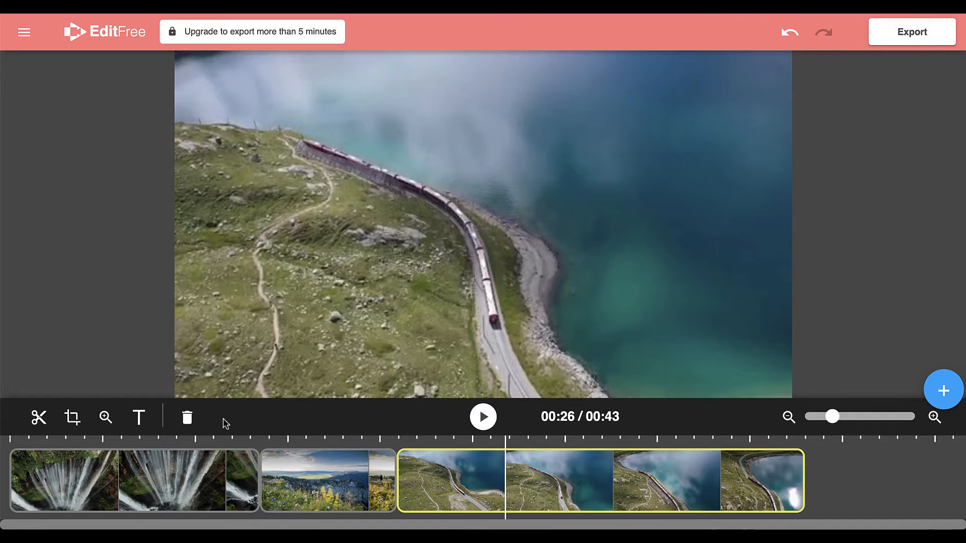
pyautogui.moveTo(39, 417)
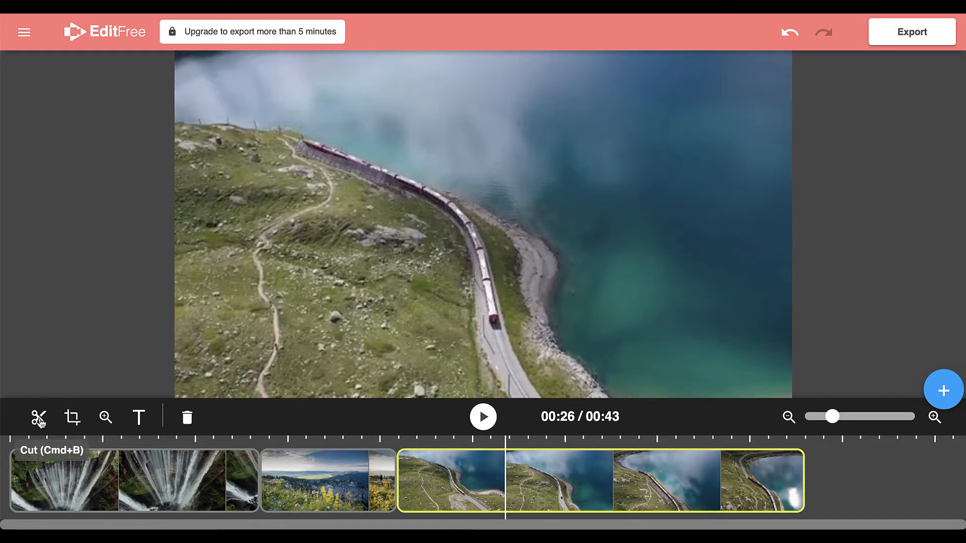
# Split the train clip at the playhead and delete the later piece
pyautogui.click(38, 416)
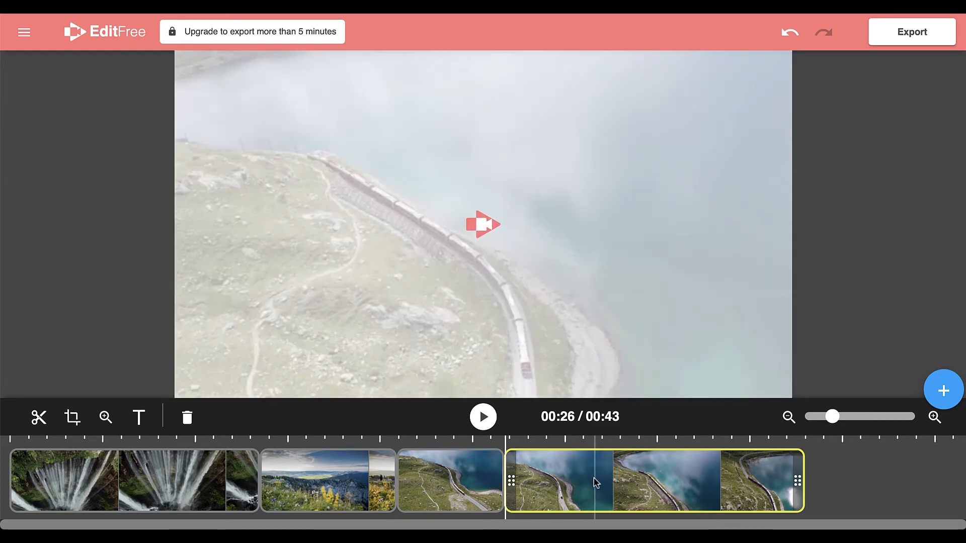
pyautogui.click(482, 417)
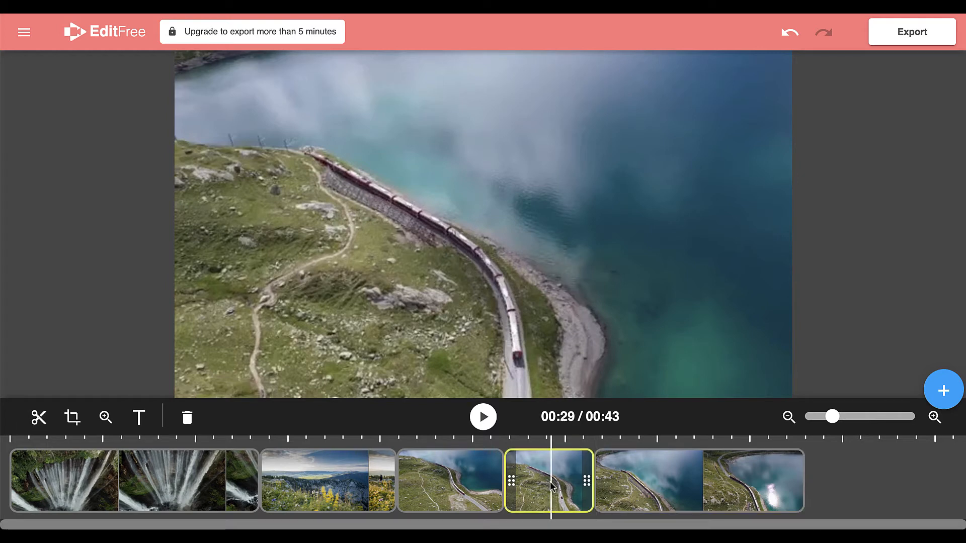
pyautogui.moveTo(186, 418)
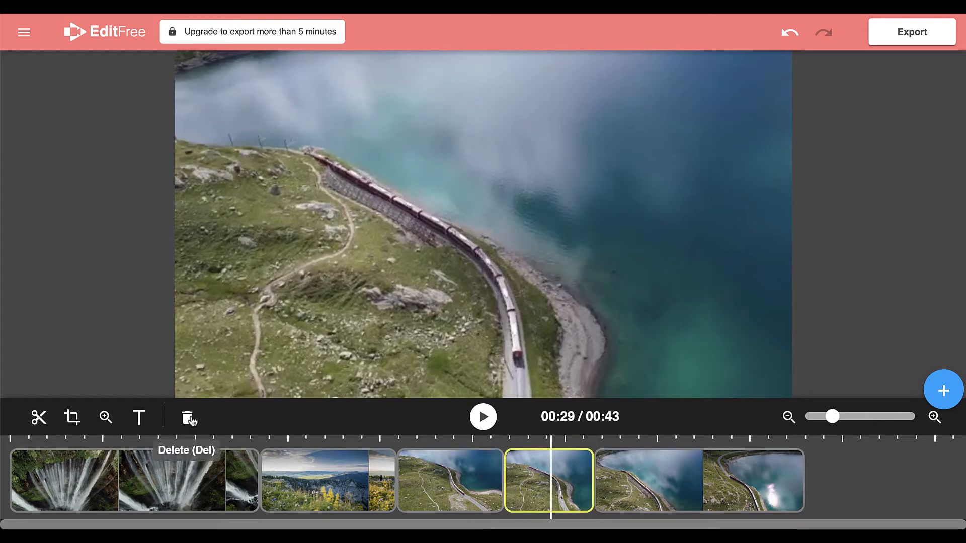
pyautogui.click(189, 417)
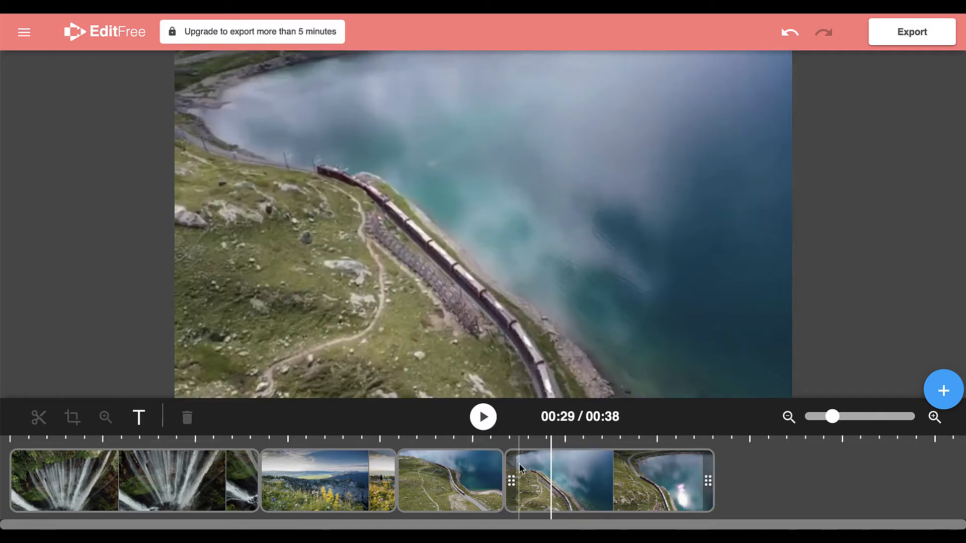
# Select the train clip and add the caption 'Adding text is easy'
pyautogui.click(560, 480)
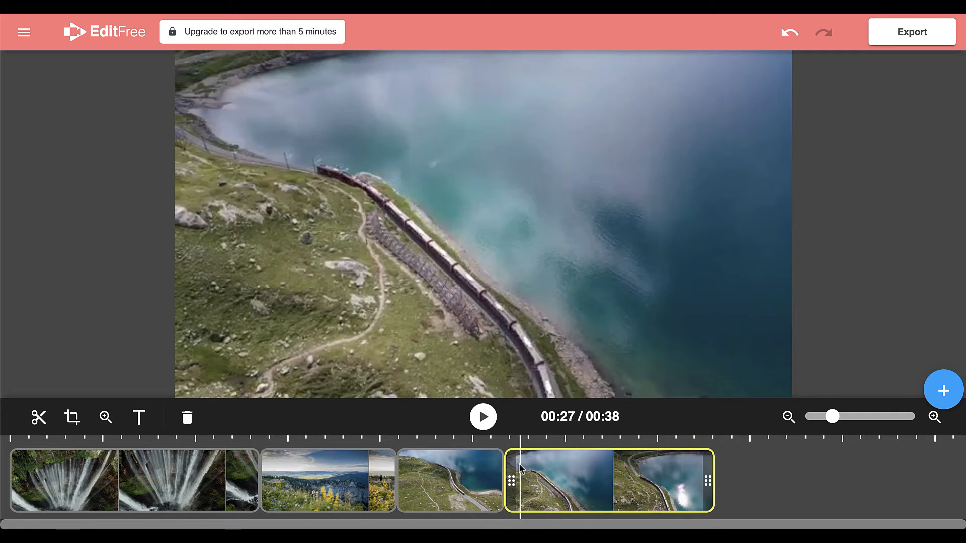
pyautogui.moveTo(140, 417)
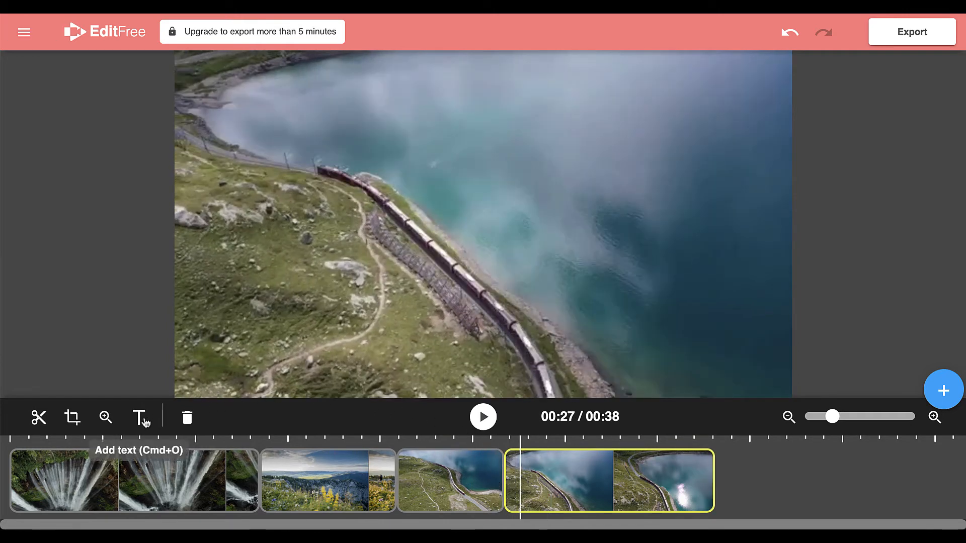
pyautogui.click(140, 416)
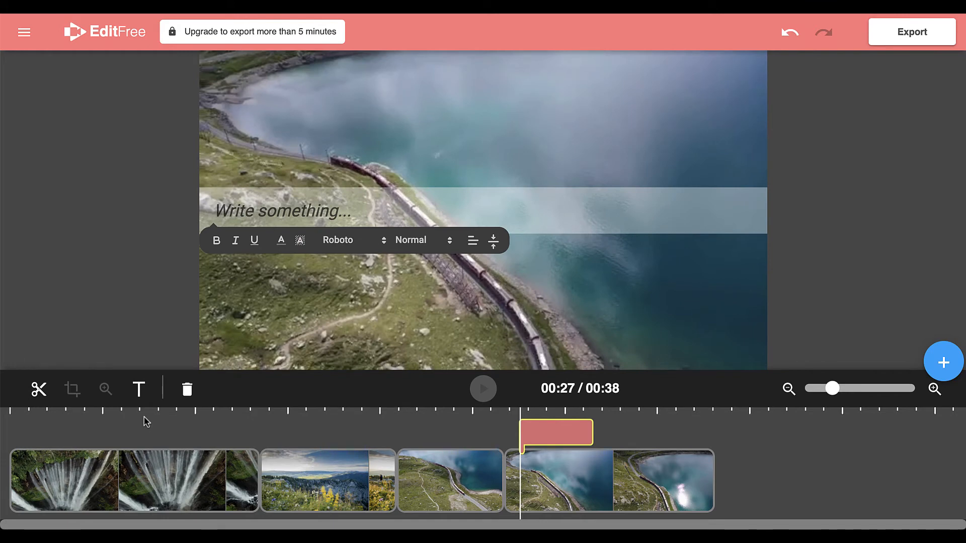
pyautogui.write('Adding text is easy')
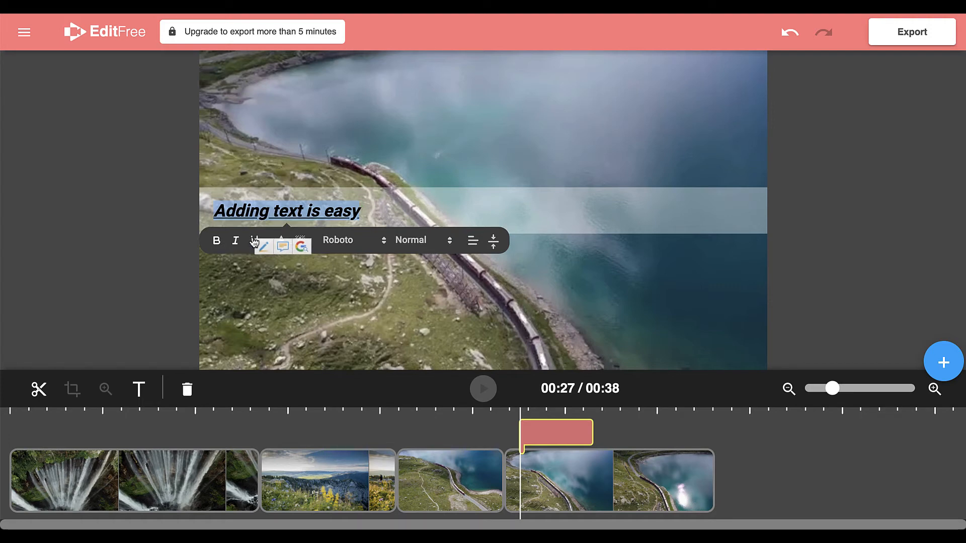
# Style the caption: normal size, left-aligned, positioned at the bottom of the frame
pyautogui.click(352, 241)
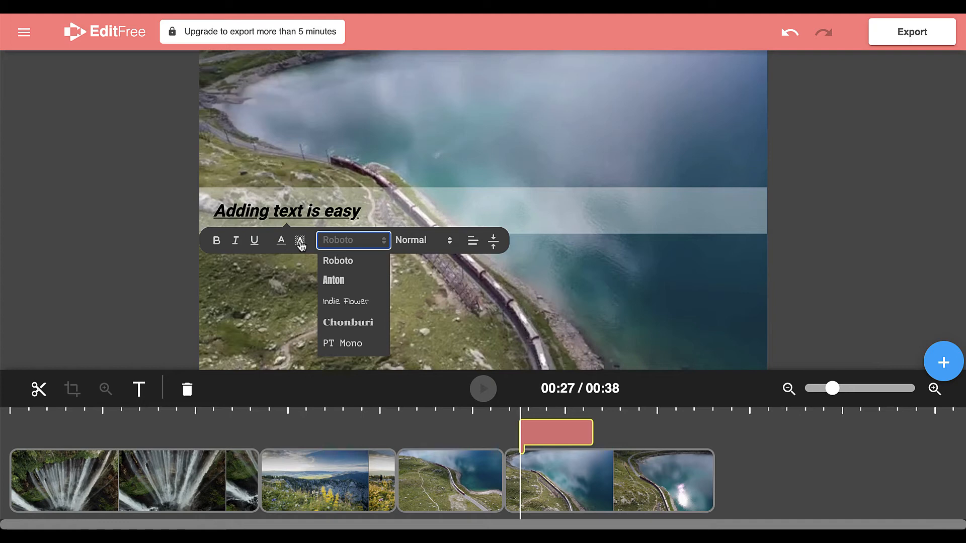
pyautogui.click(301, 240)
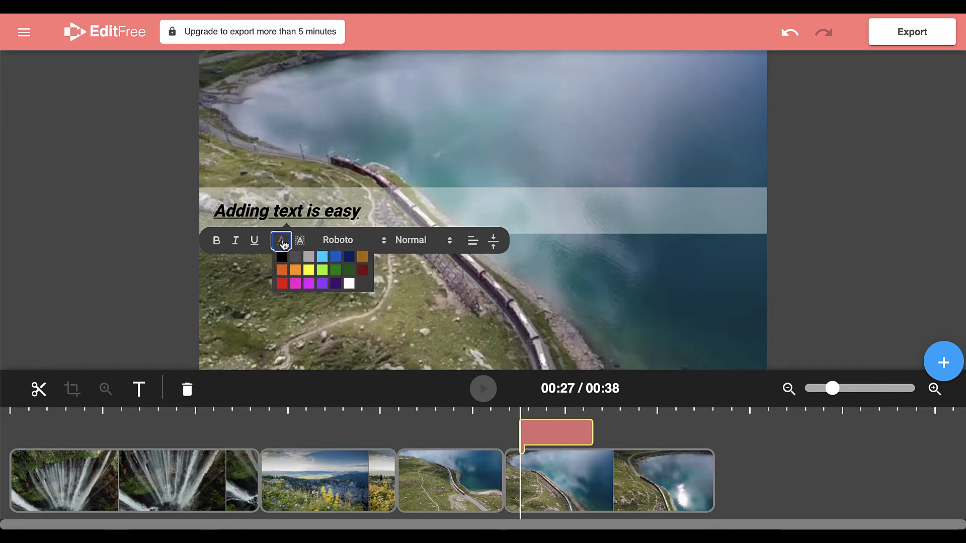
pyautogui.click(422, 240)
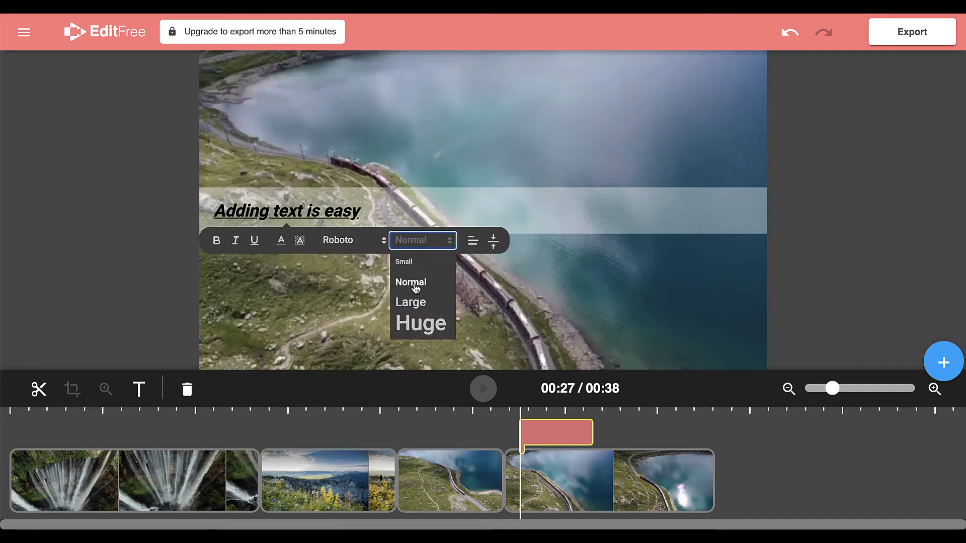
pyautogui.click(410, 282)
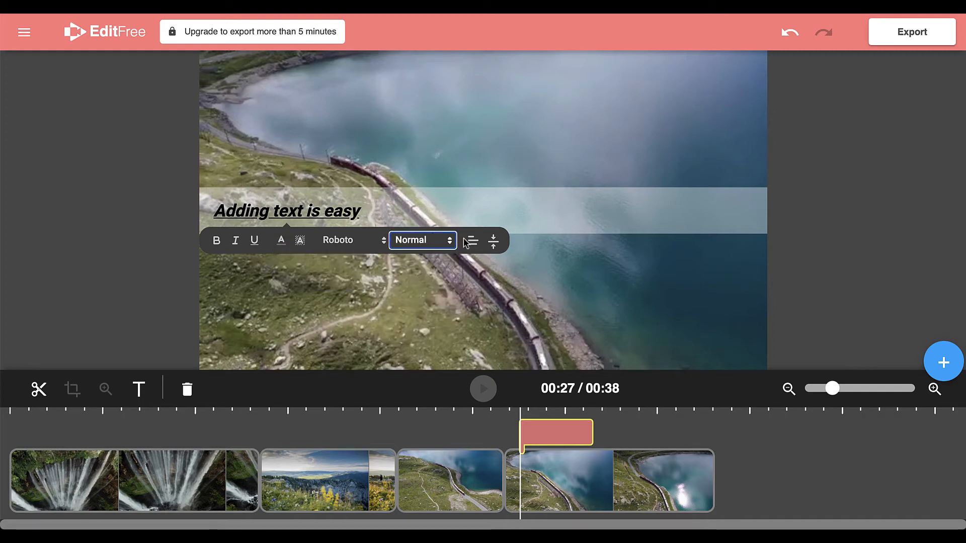
pyautogui.click(473, 241)
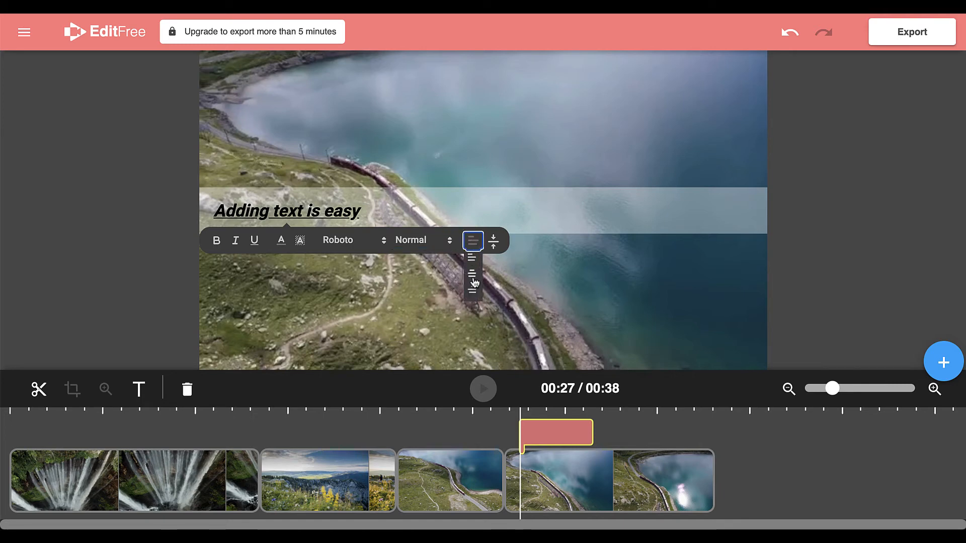
pyautogui.click(472, 240)
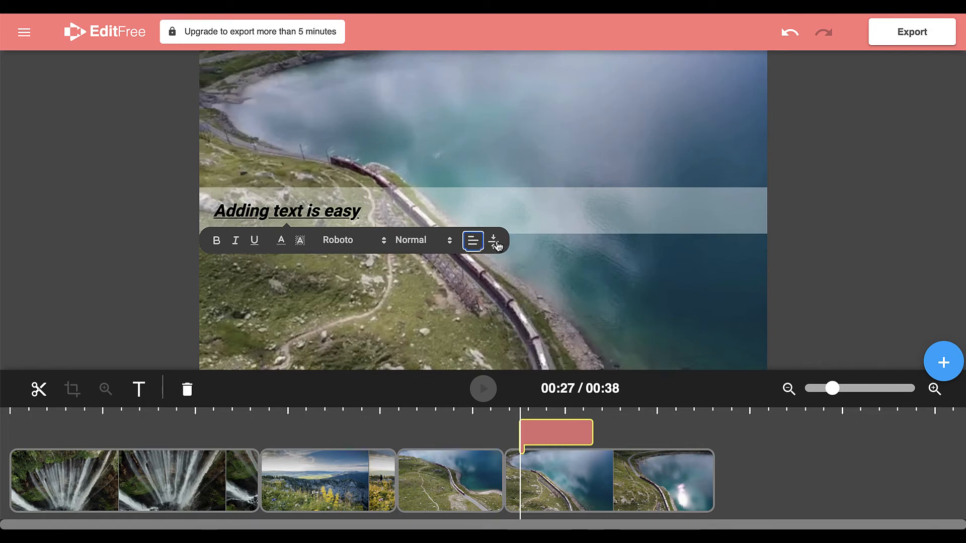
pyautogui.click(492, 241)
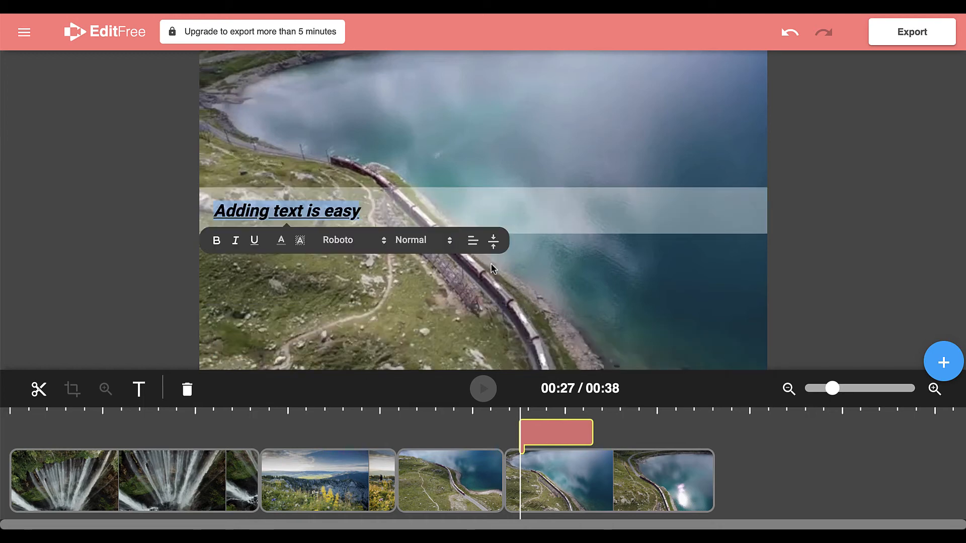
pyautogui.click(492, 240)
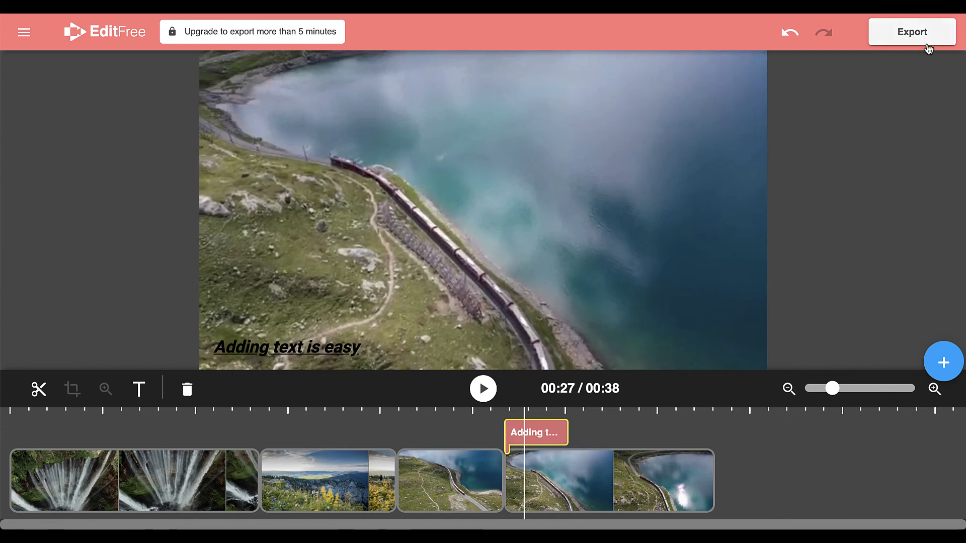
# Export the timeline as MP4 and confirm the download to disk
pyautogui.click(912, 31)
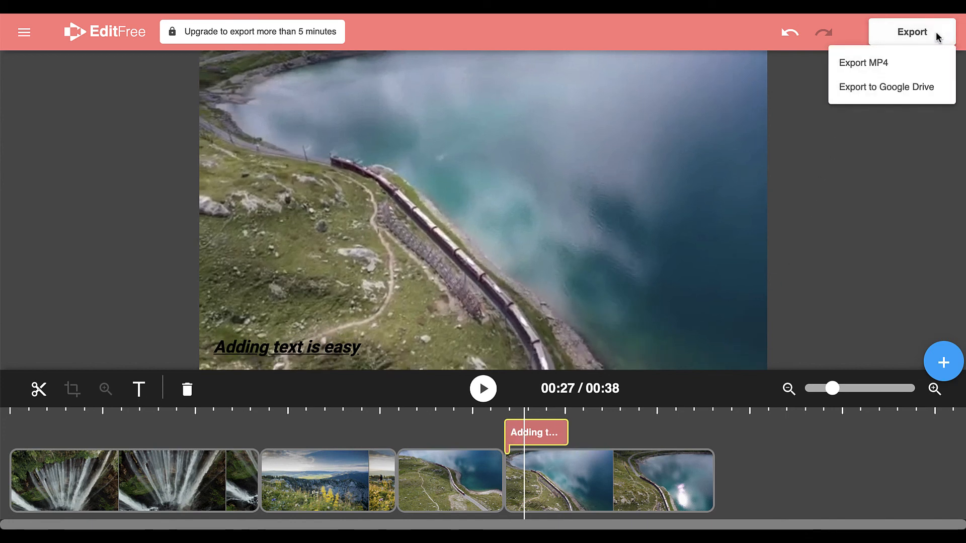
pyautogui.moveTo(862, 63)
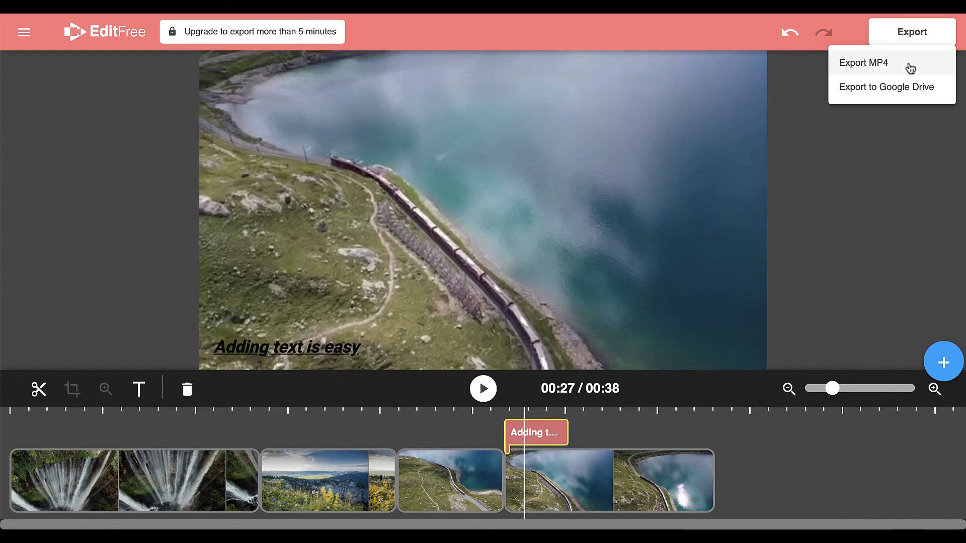
pyautogui.moveTo(887, 87)
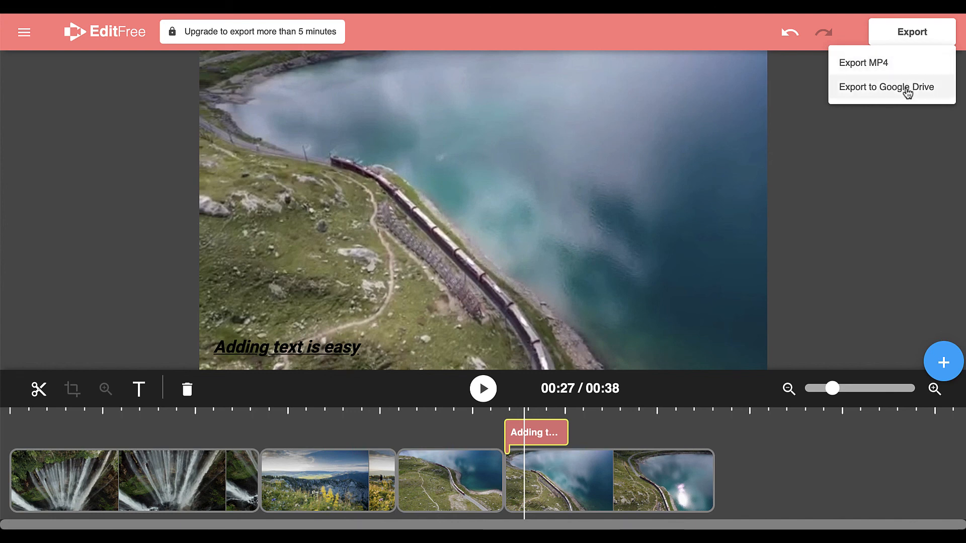
pyautogui.moveTo(911, 61)
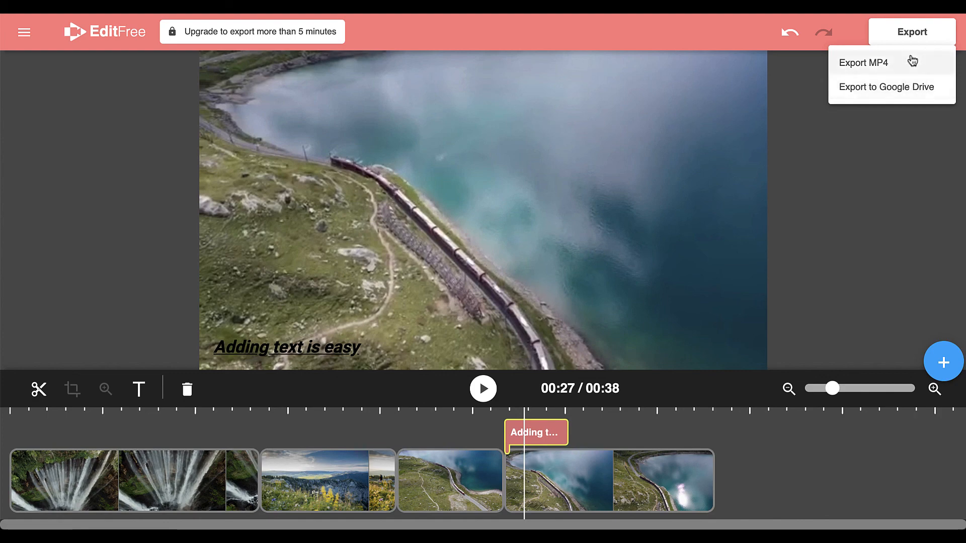
pyautogui.click(863, 62)
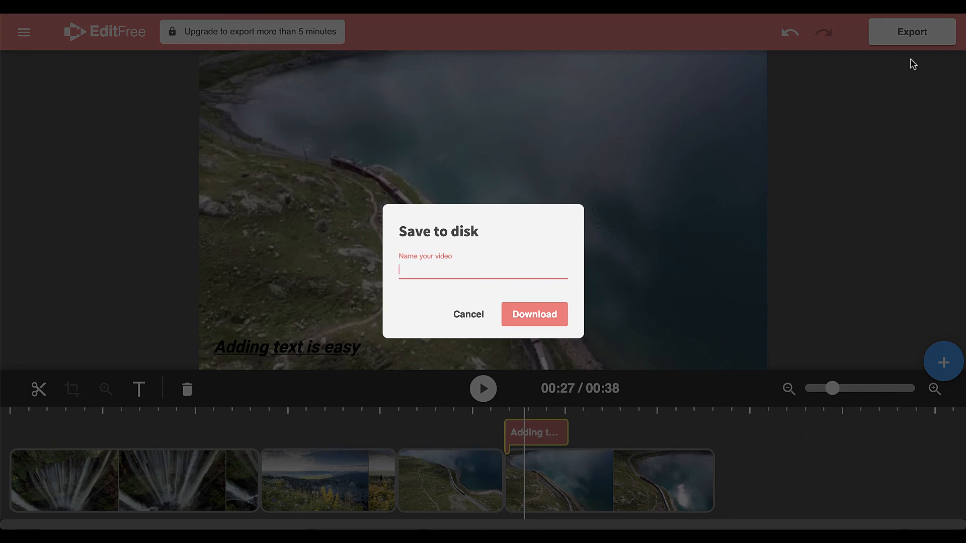
pyautogui.click(467, 314)
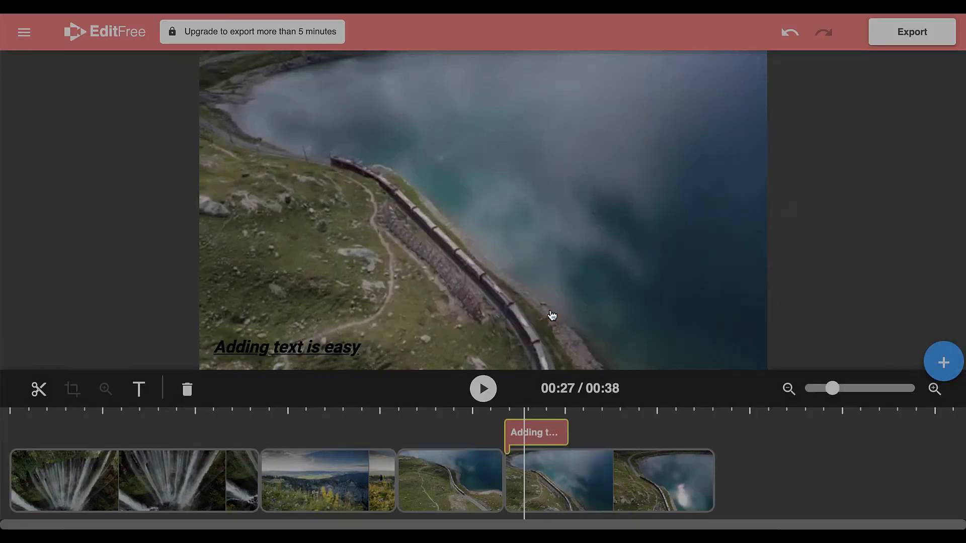
pyautogui.click(912, 31)
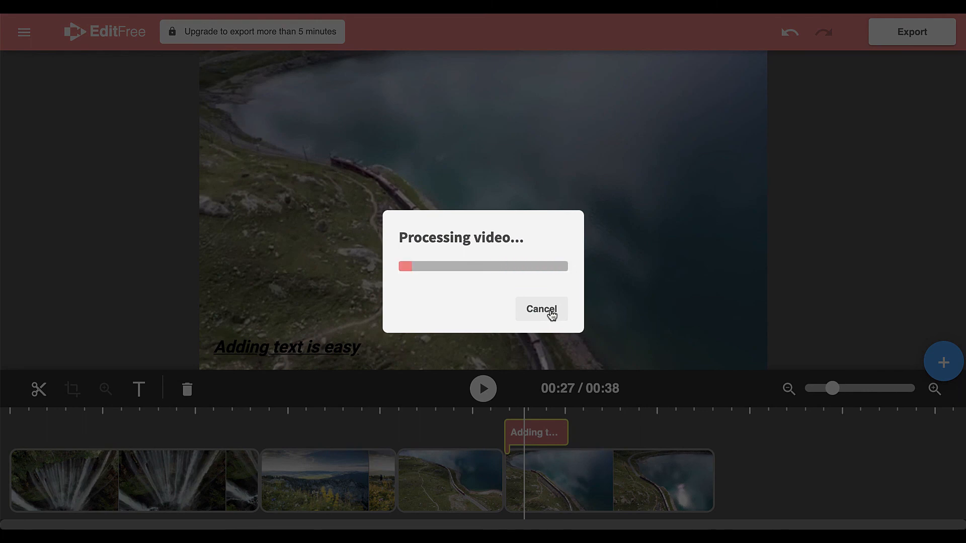